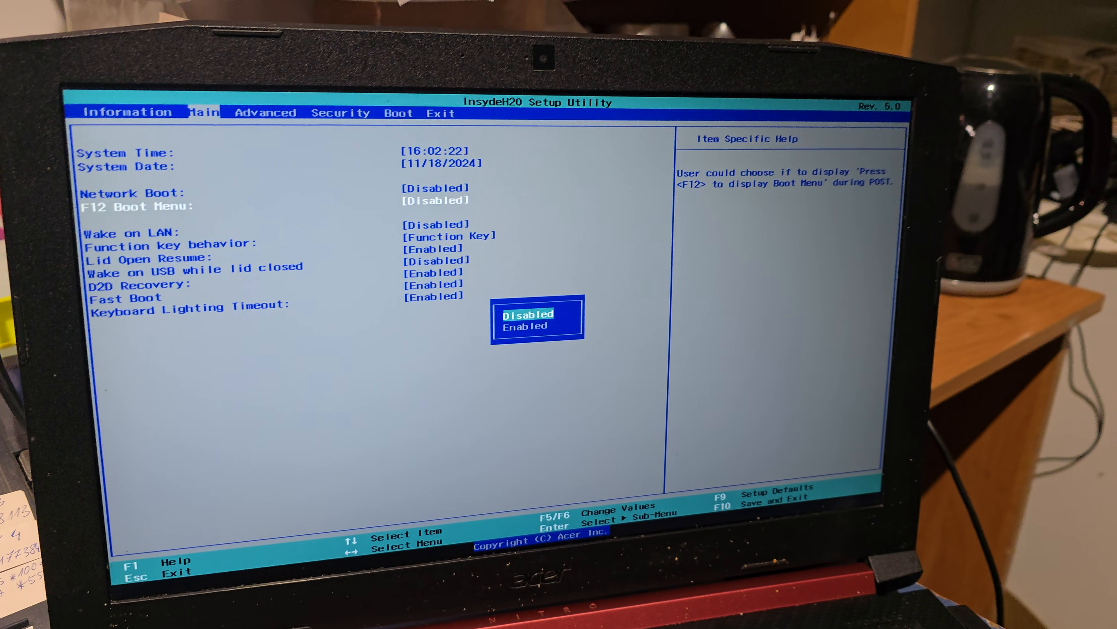
- Set F12 Boot Menu to Enabled, then move to the Exit tab's save-and-exit options
key("Down")
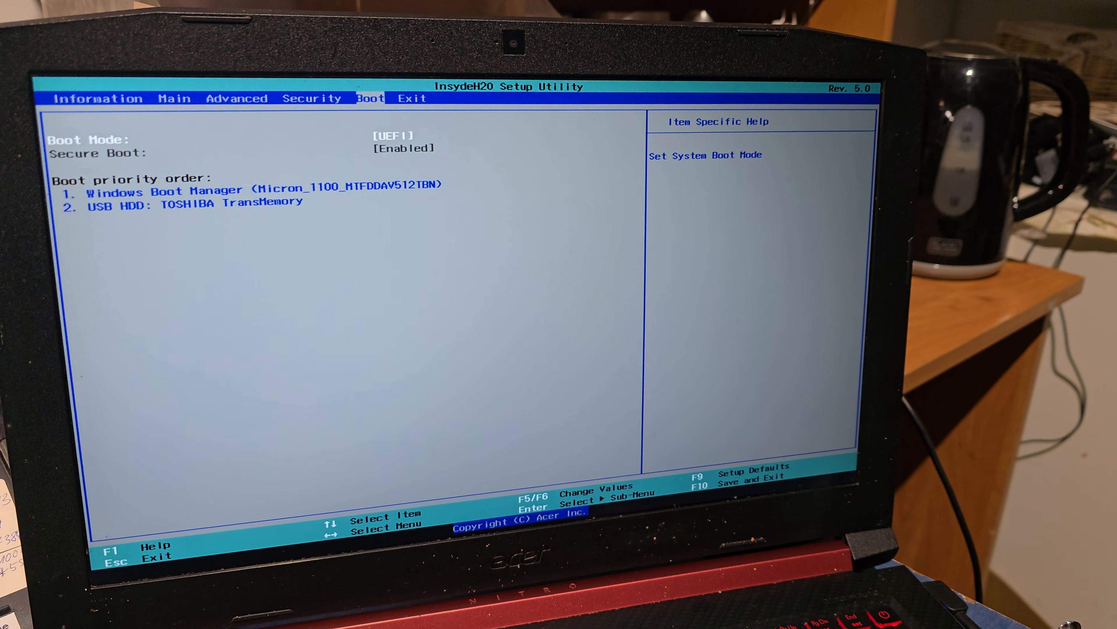
left_click(427, 93)
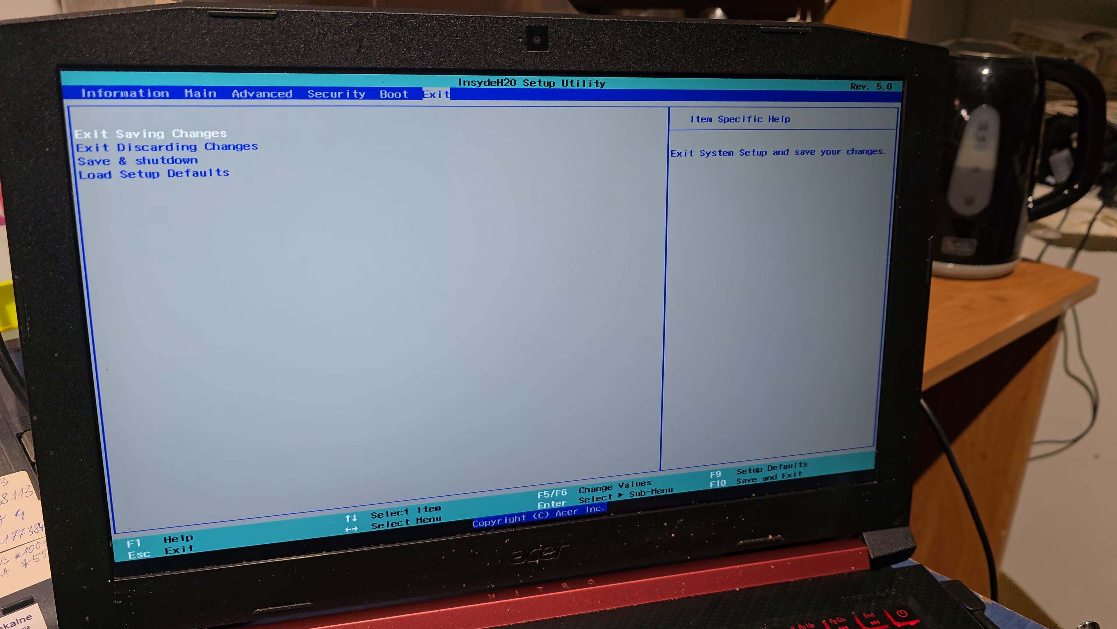